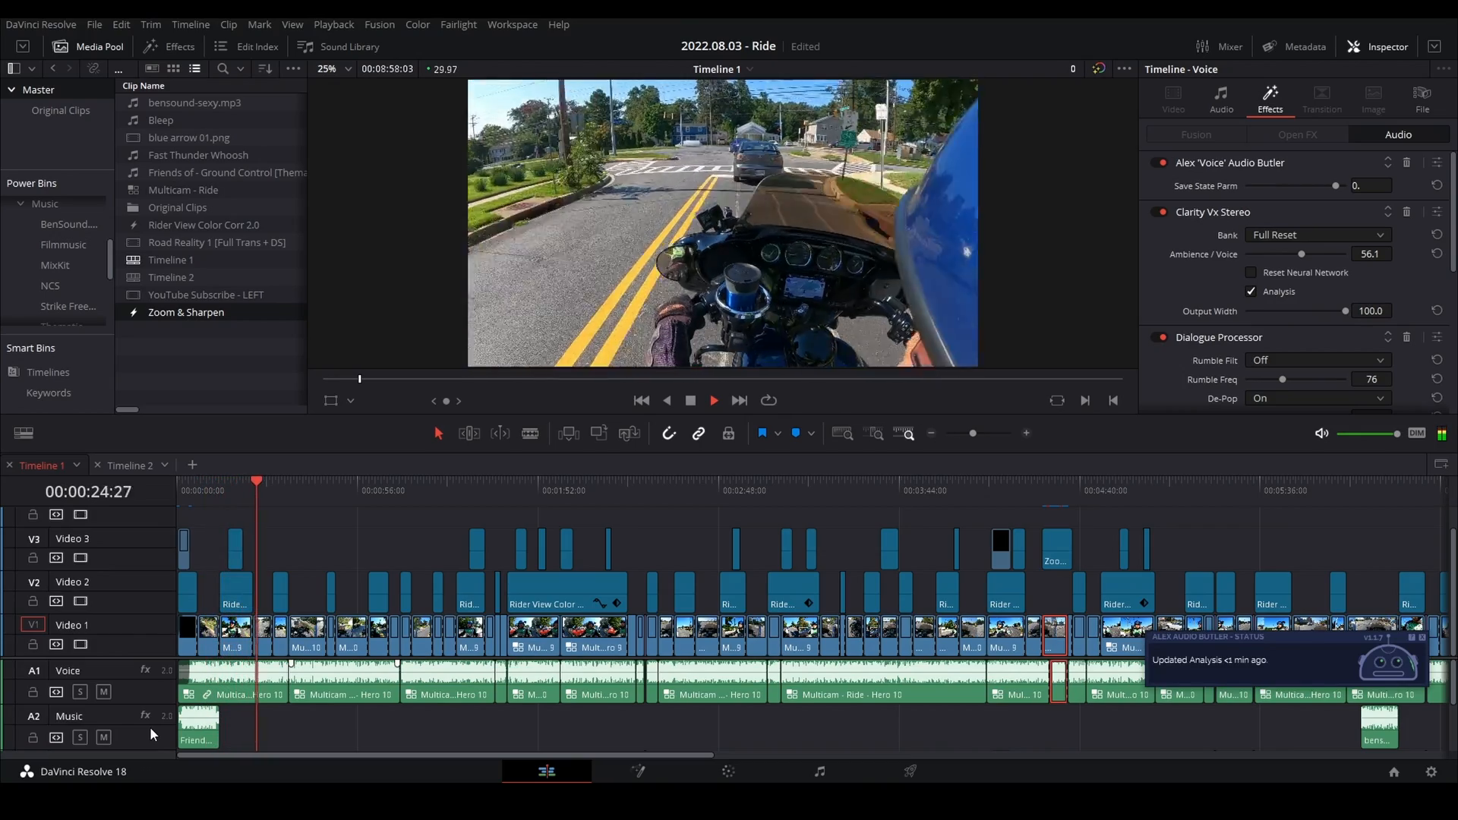
Step: Apply Clarity Vx Stereo to the A2 voice clip and open its plugin window
left_click(284, 484)
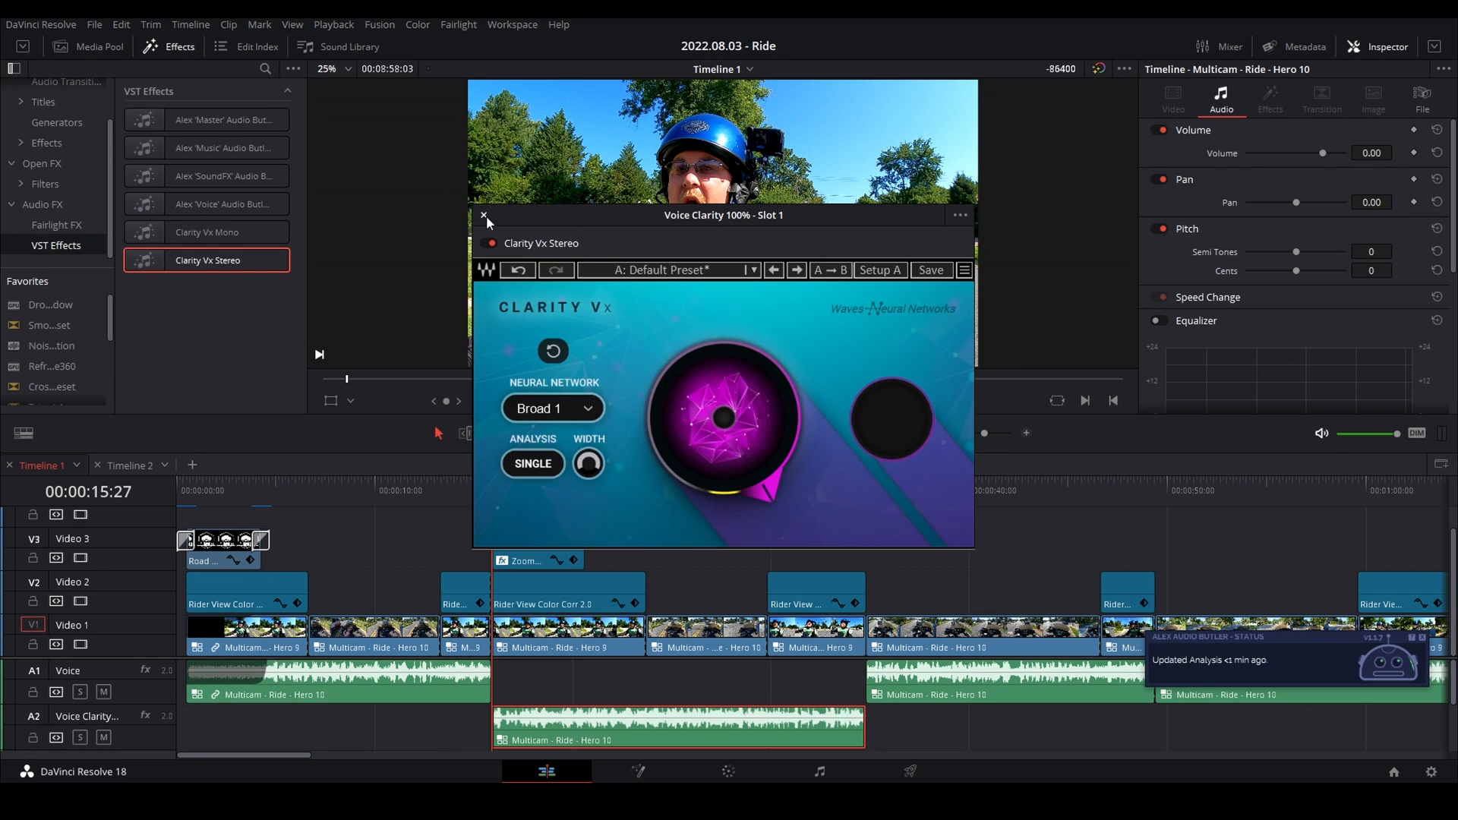
Step: Close the Clarity Vx Stereo plugin window
left_click(483, 216)
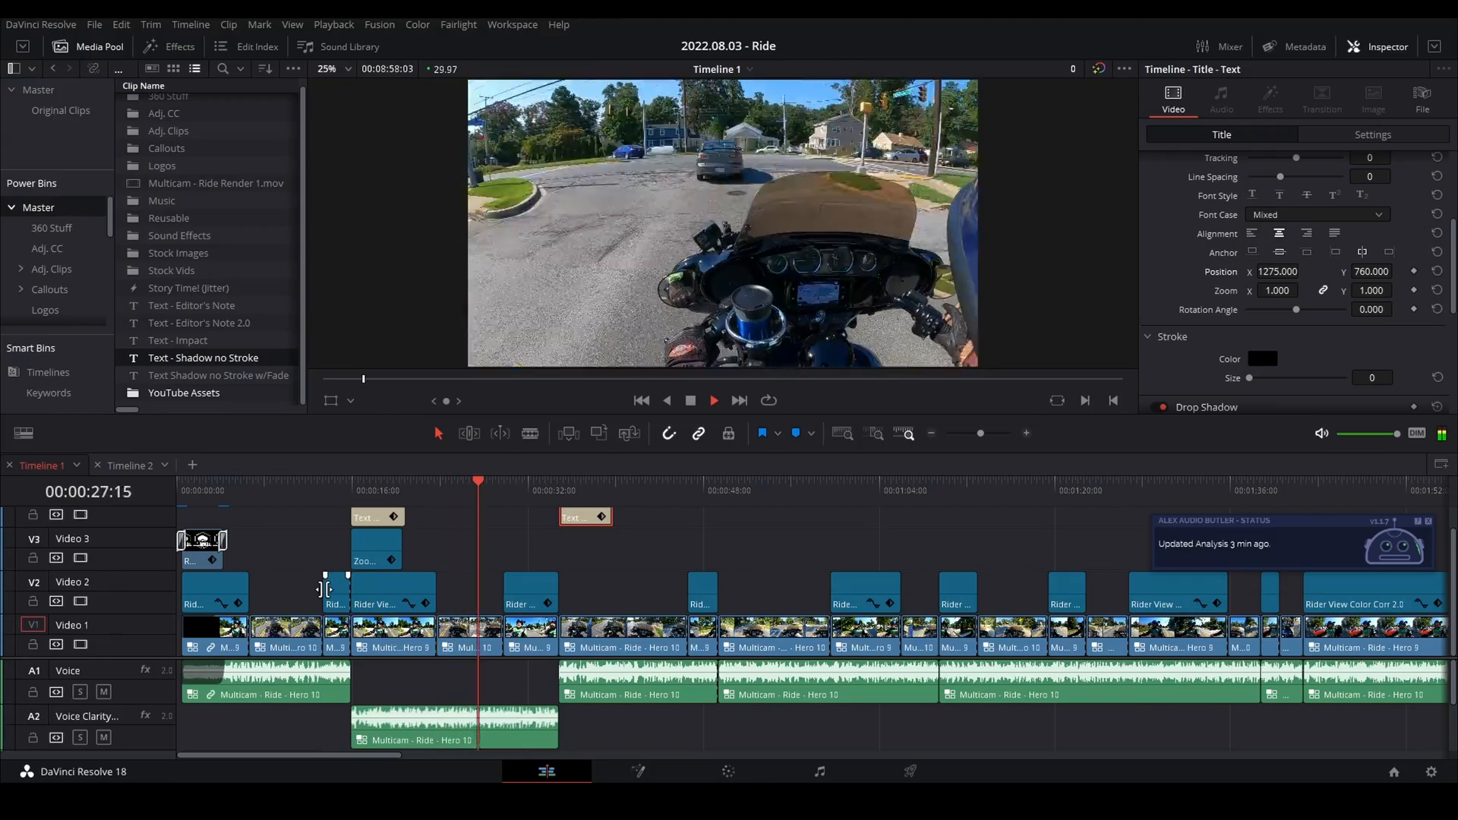
Step: Build the MediaIn2, DropShadow, Transform and Tracker node tree into MediaOut1 in Fusion
left_click(710, 482)
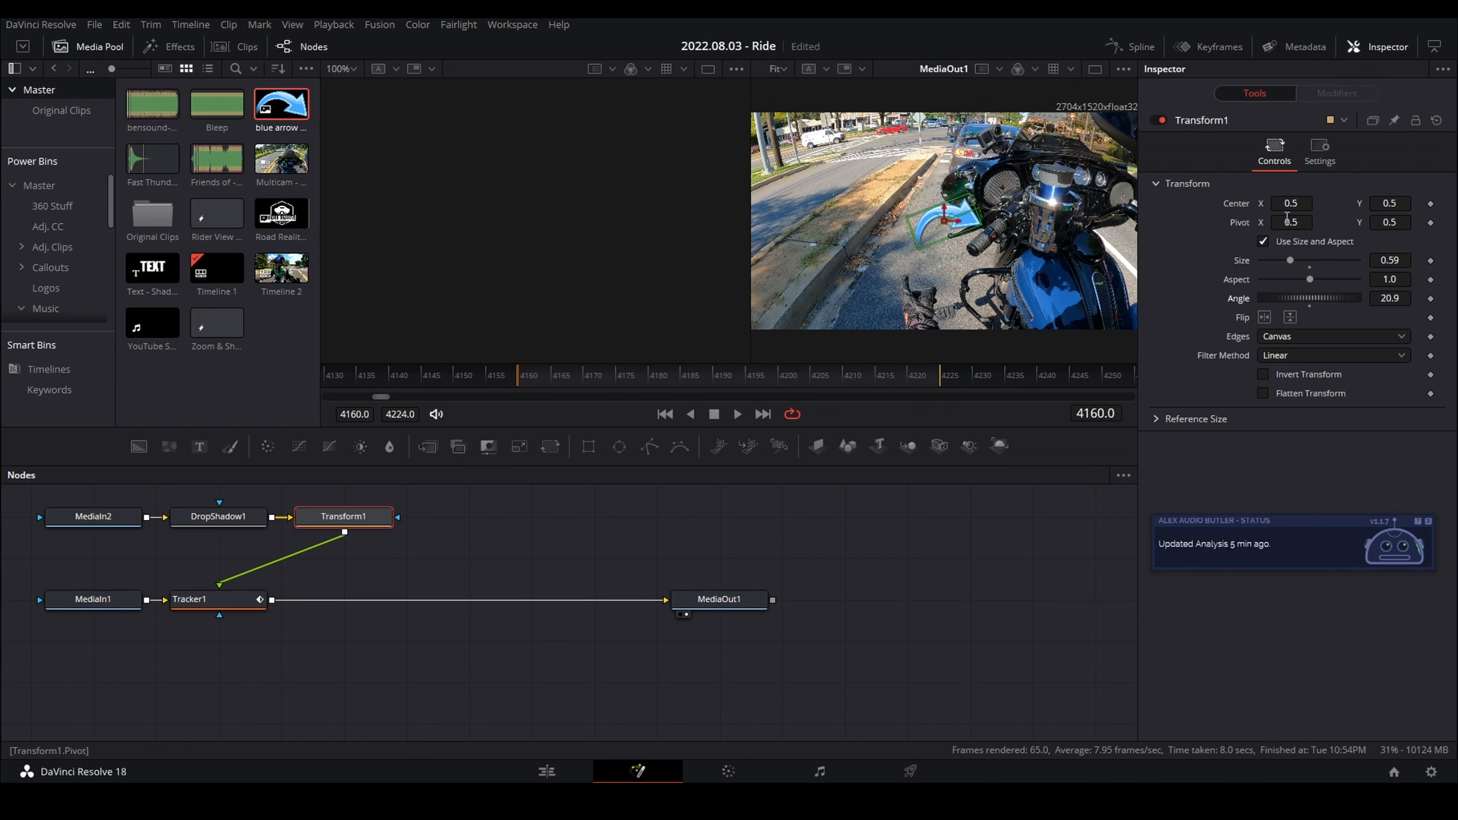
Step: Return to the Edit page timeline near 00:05:02
left_click(546, 771)
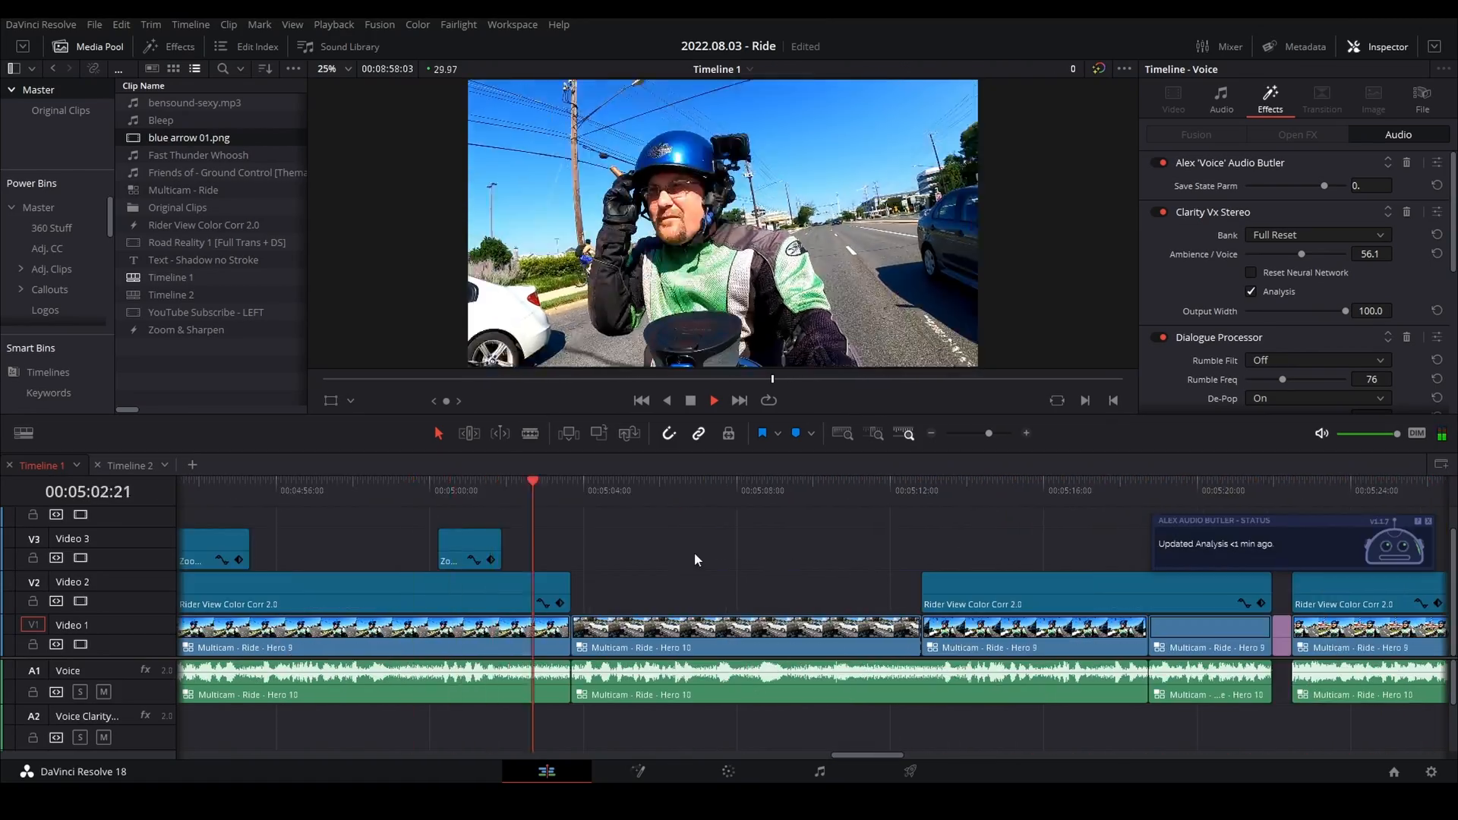
Step: Open the building clip in Fusion with a PlanarTracker region on the glass facade
left_click(152, 46)
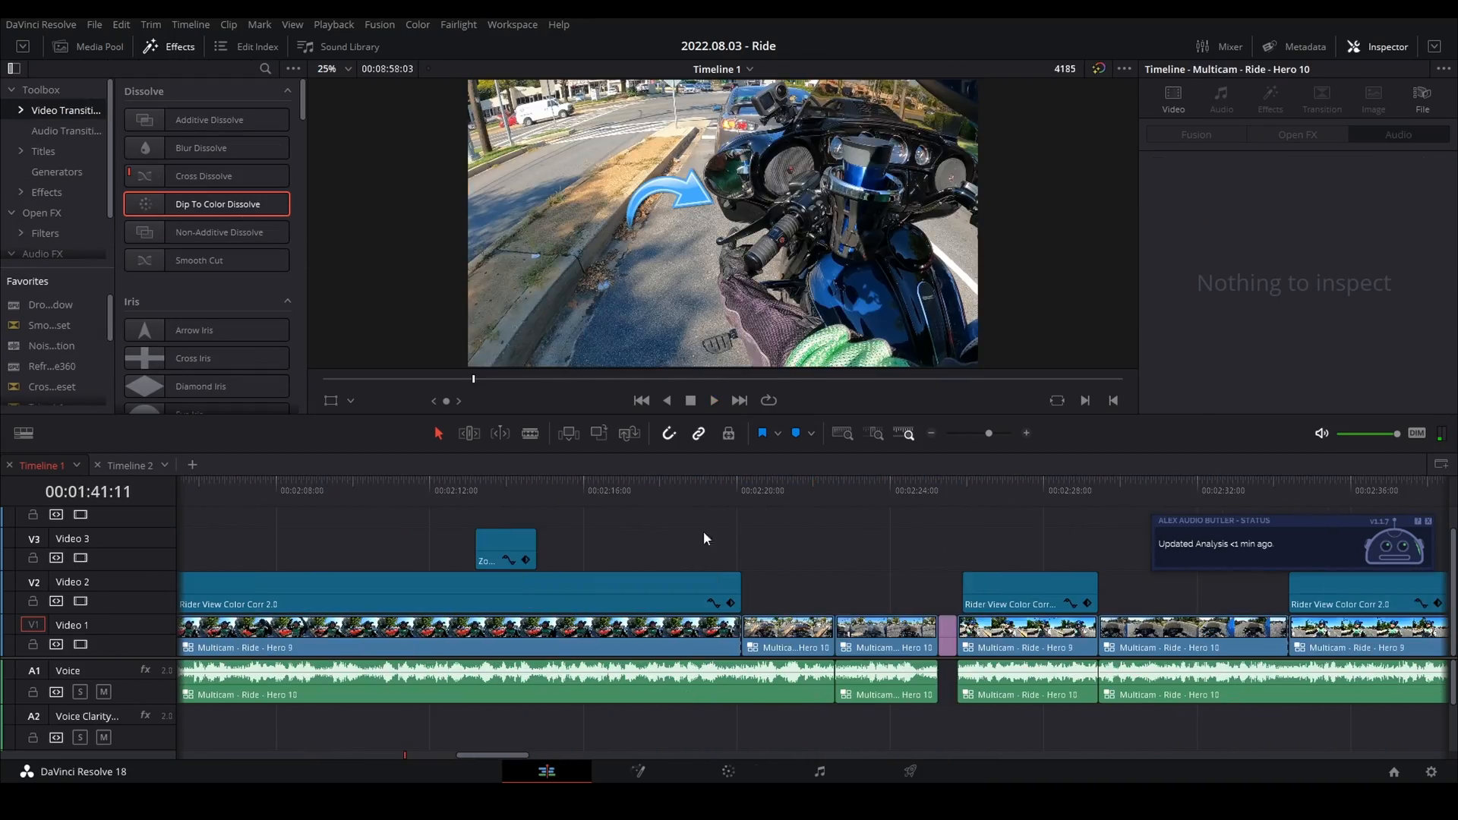
left_click(713, 401)
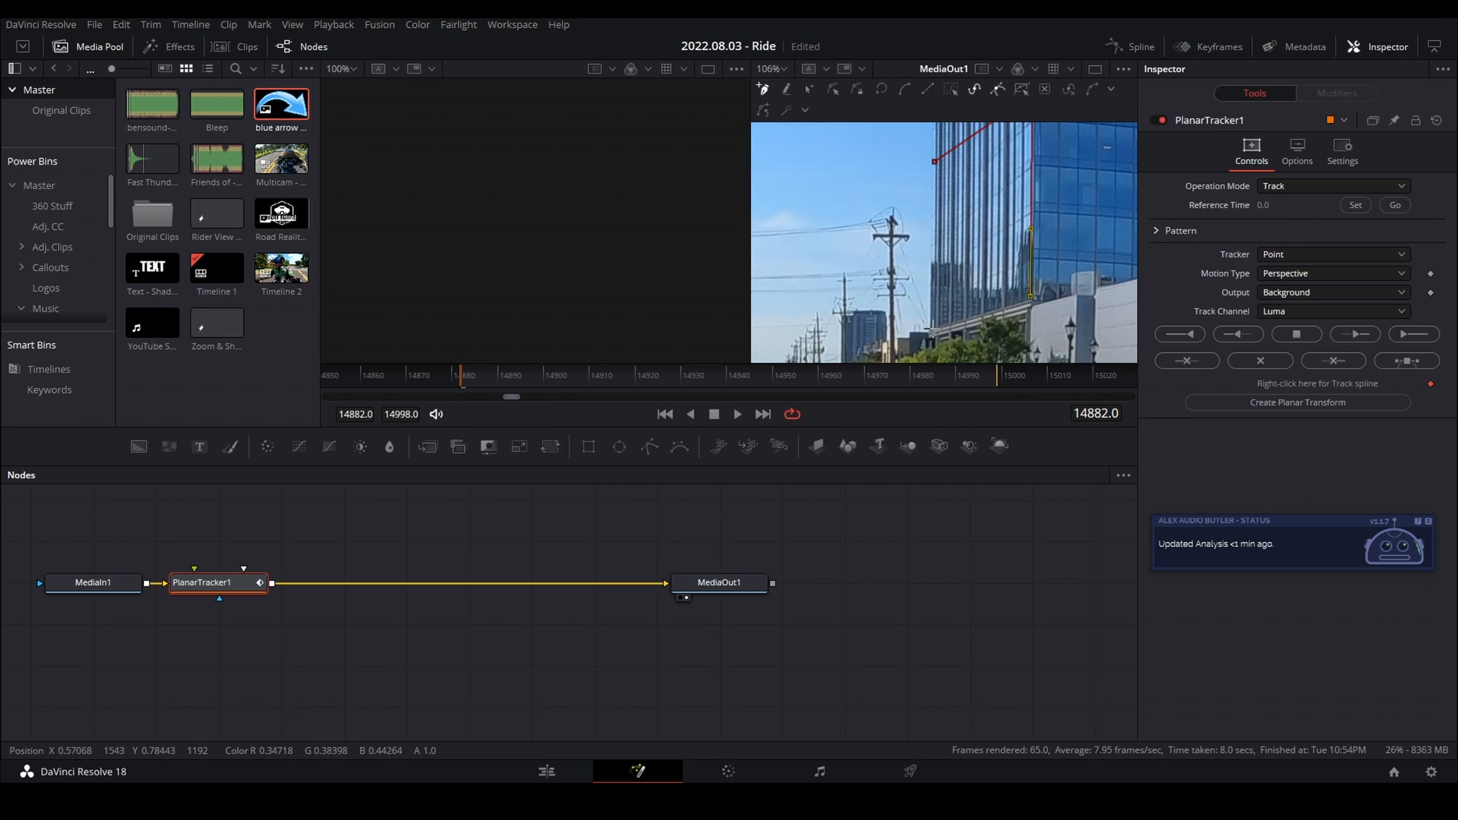
Step: Switch the PlanarTracker to Corner Pin and fit its corners to the building facade
left_click(1298, 148)
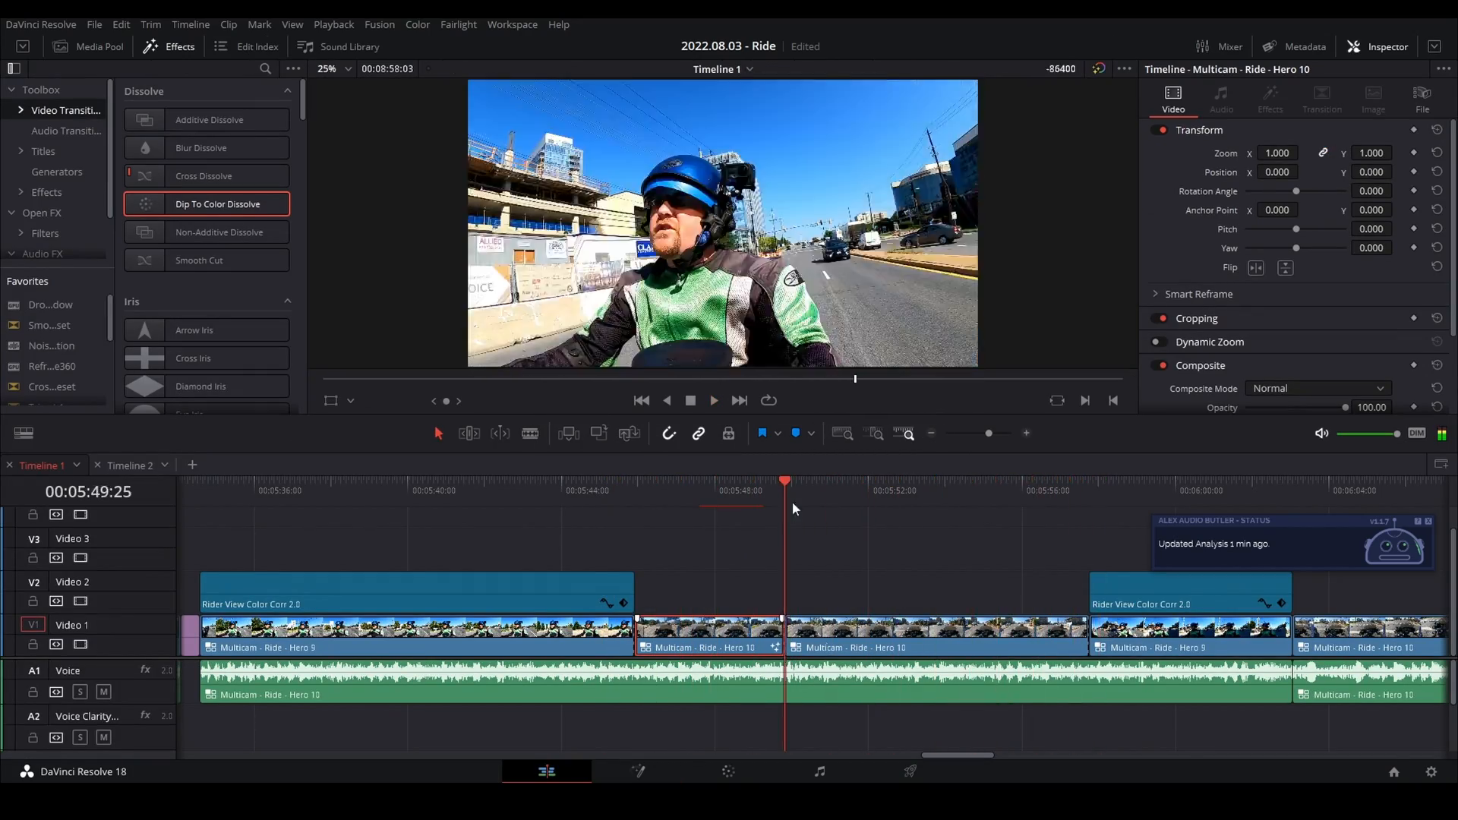
left_click(647, 772)
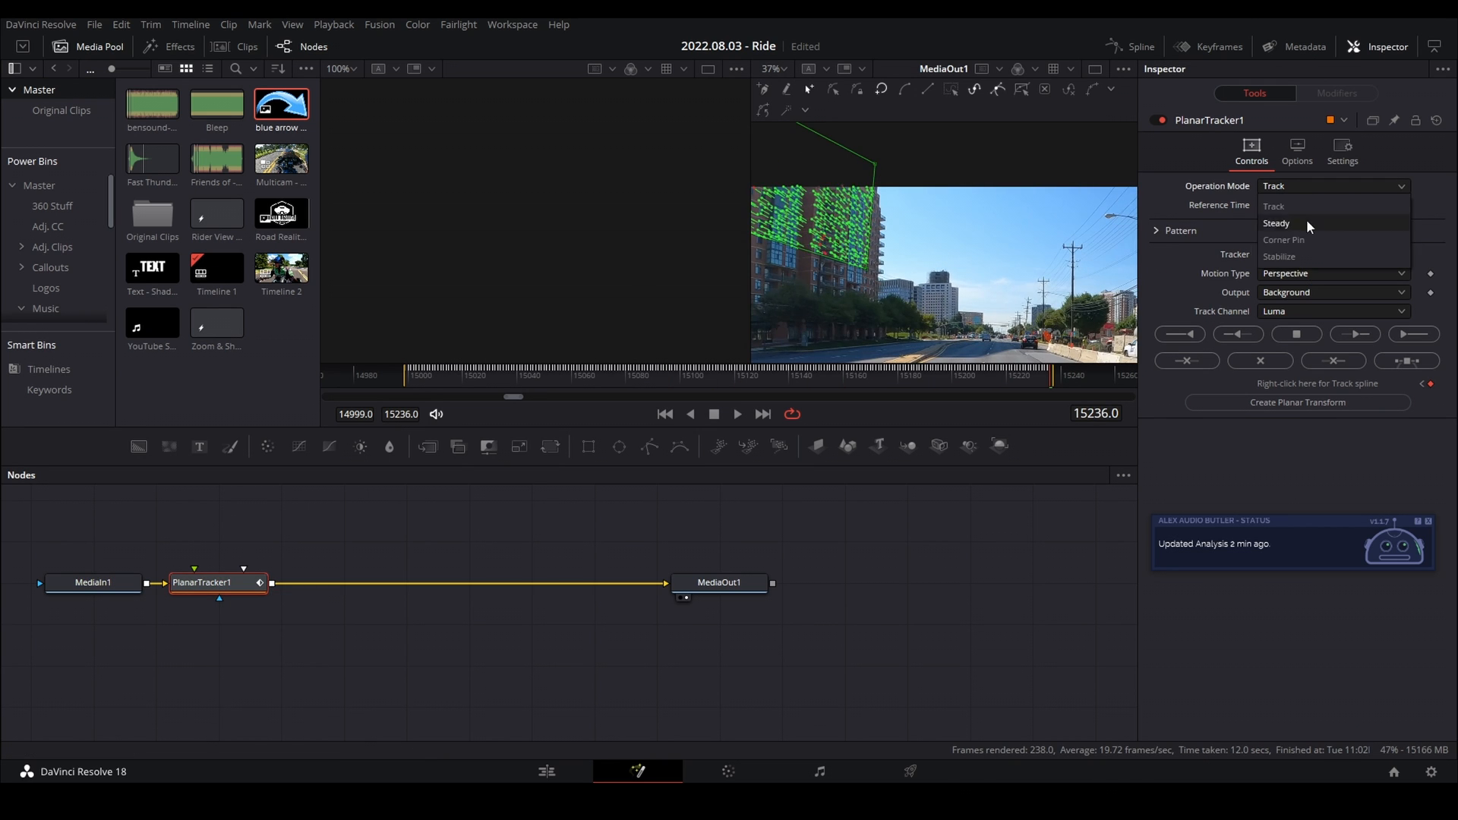
left_click(1285, 240)
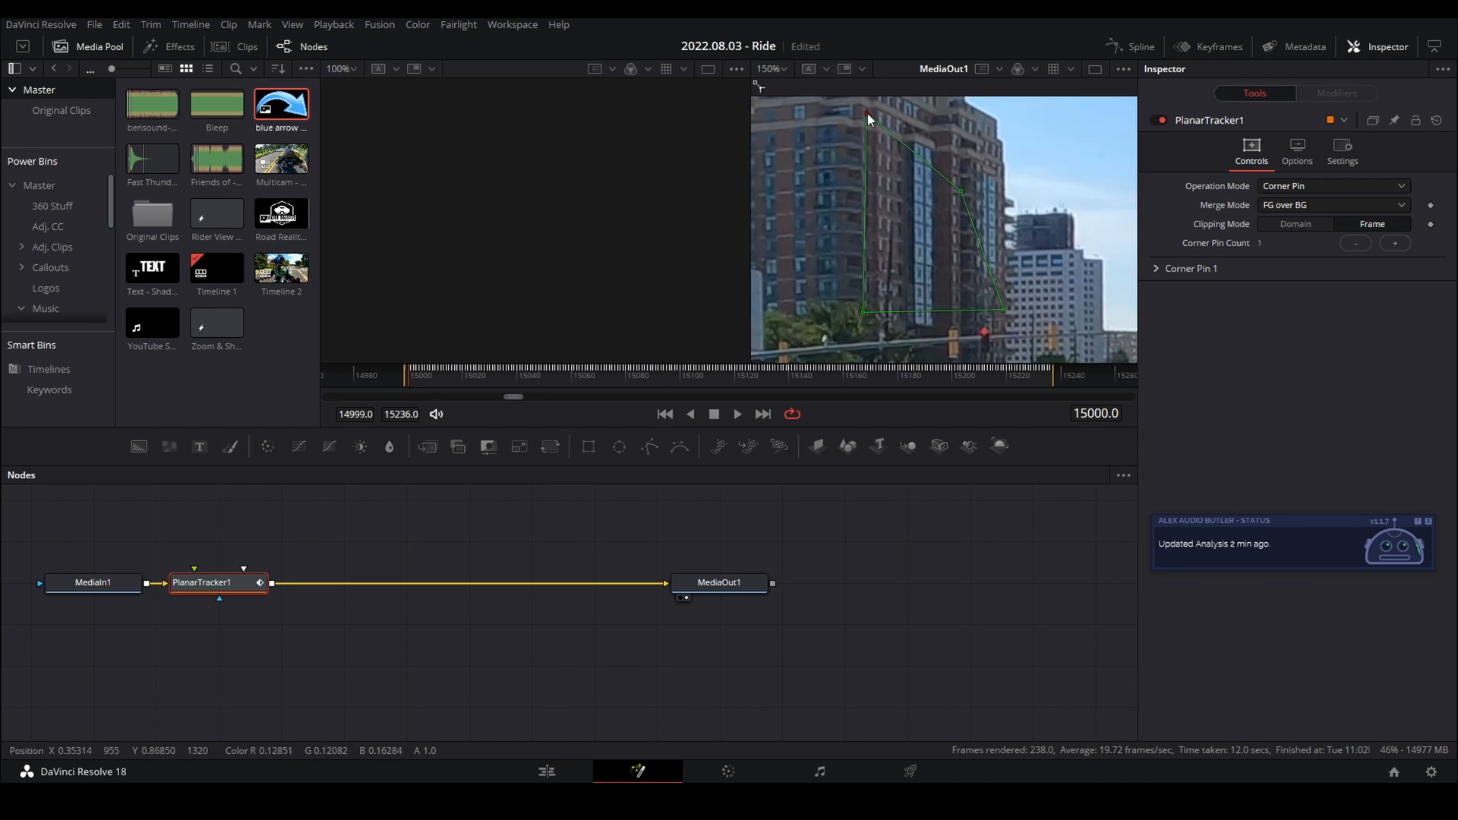
left_click_drag(281, 214, 155, 540)
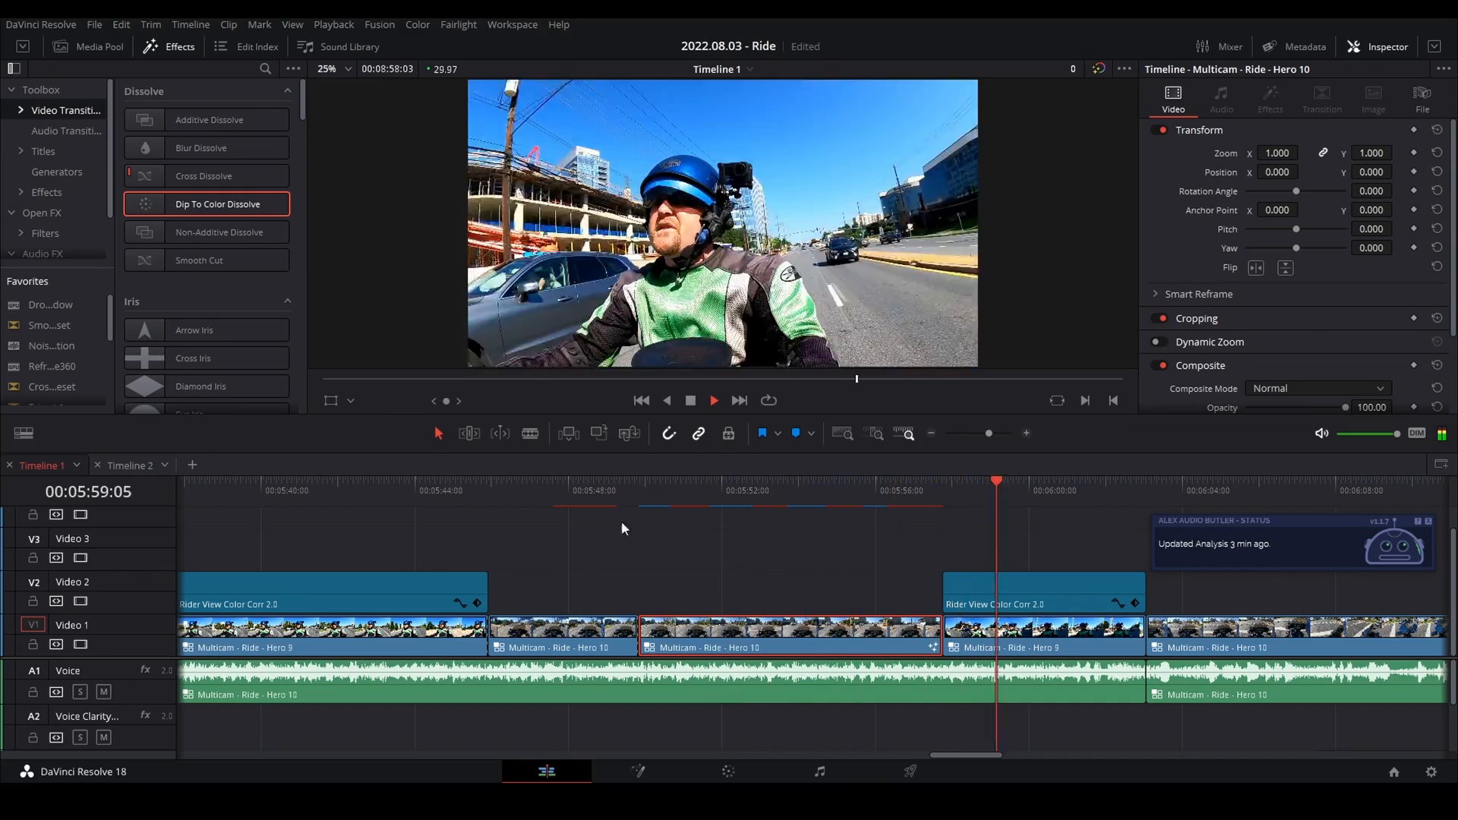
Step: Preview the corner-pinned Road Reality logo playing on the Edit page timeline
left_click(641, 771)
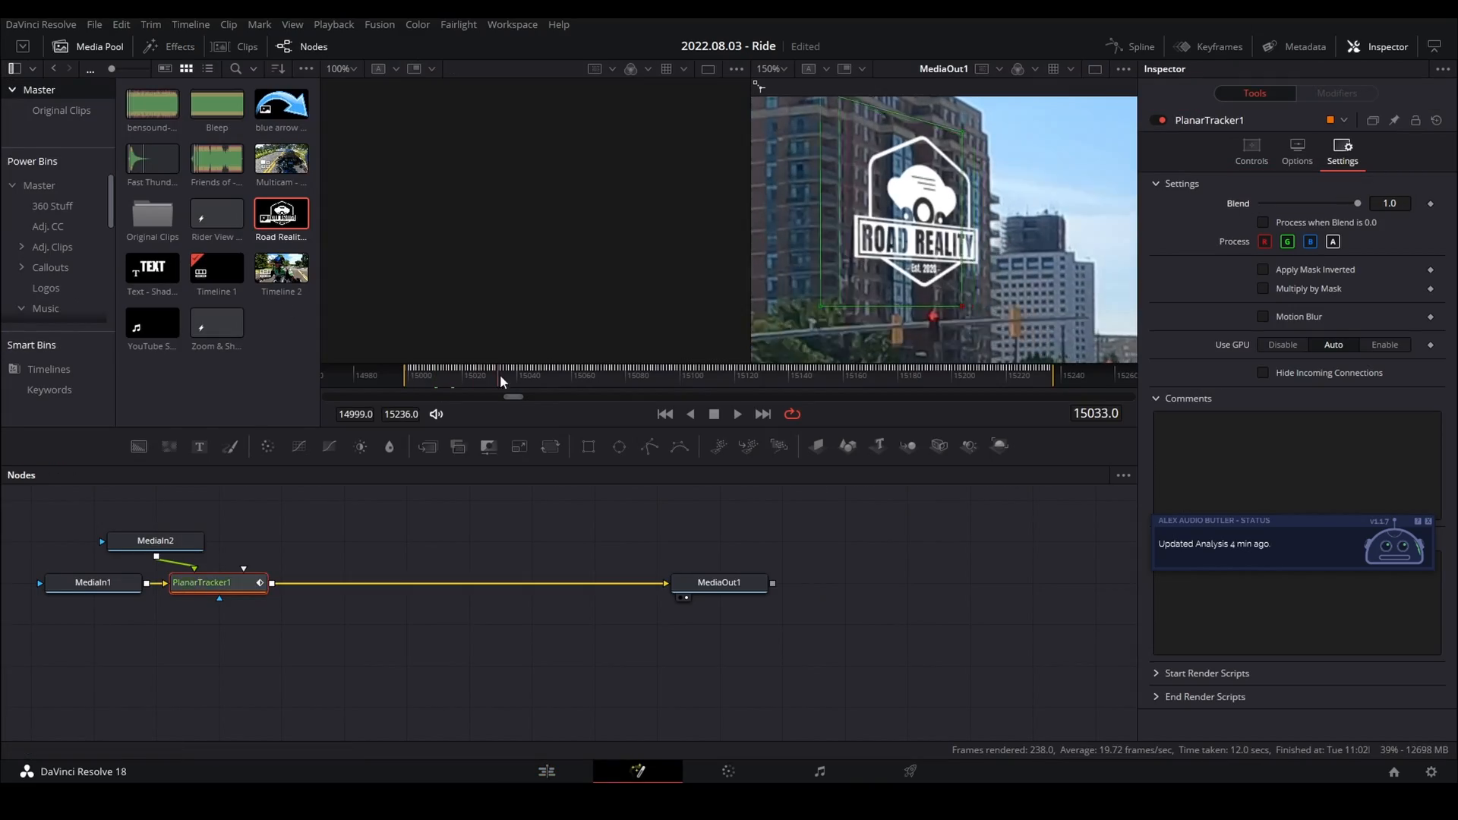
left_click(546, 771)
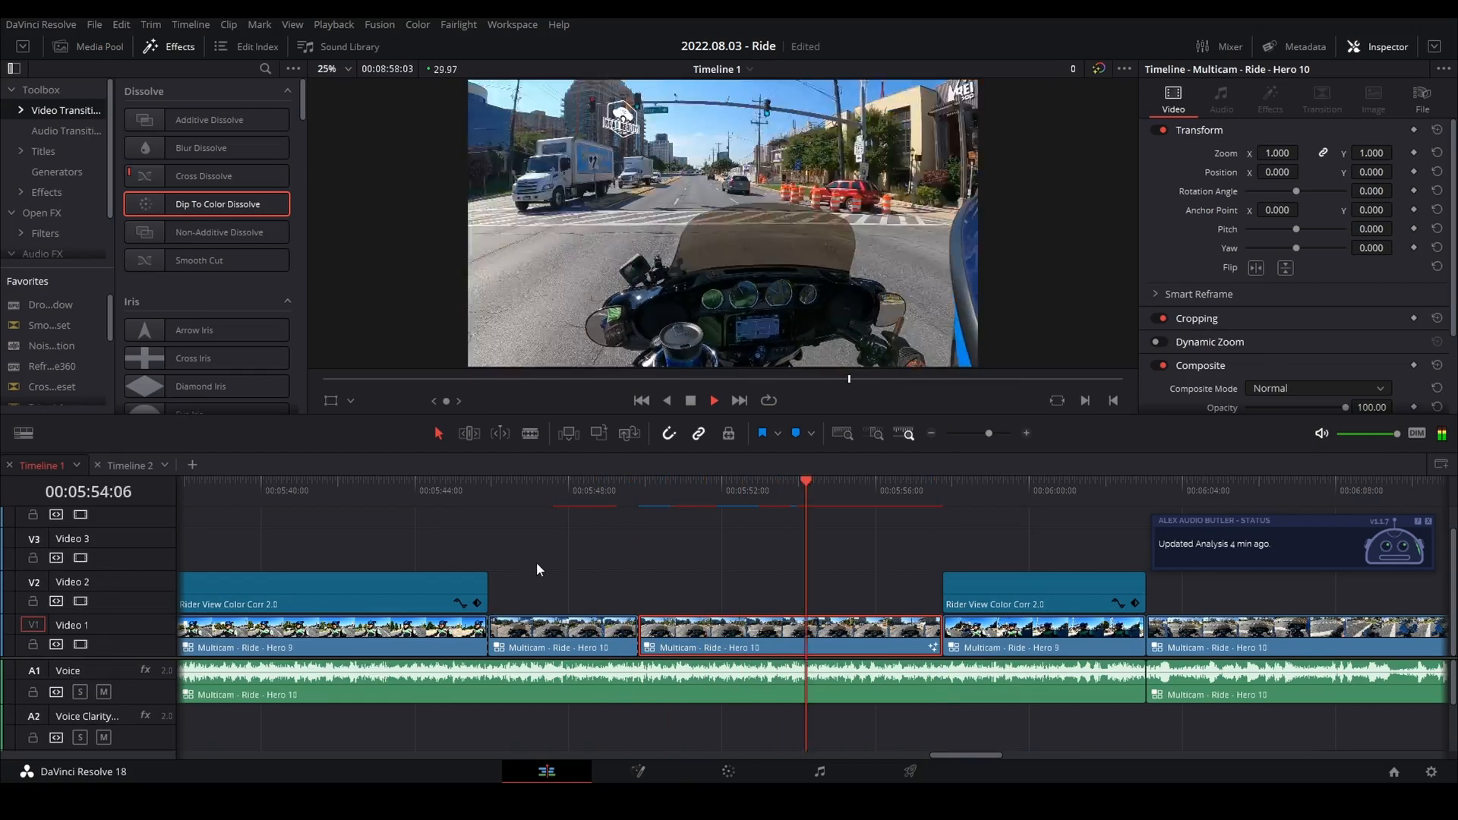
left_click(640, 772)
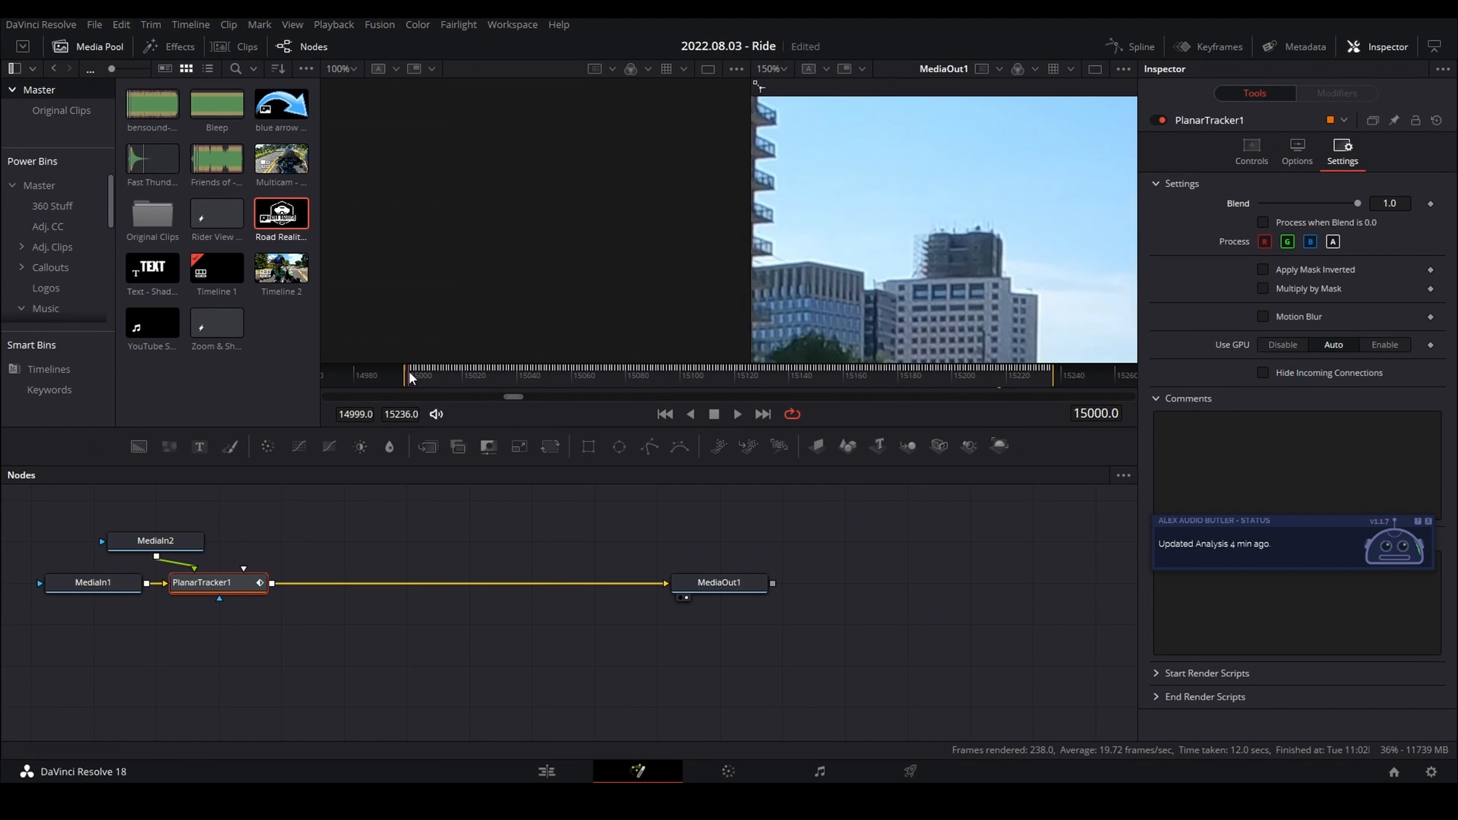
left_click(545, 771)
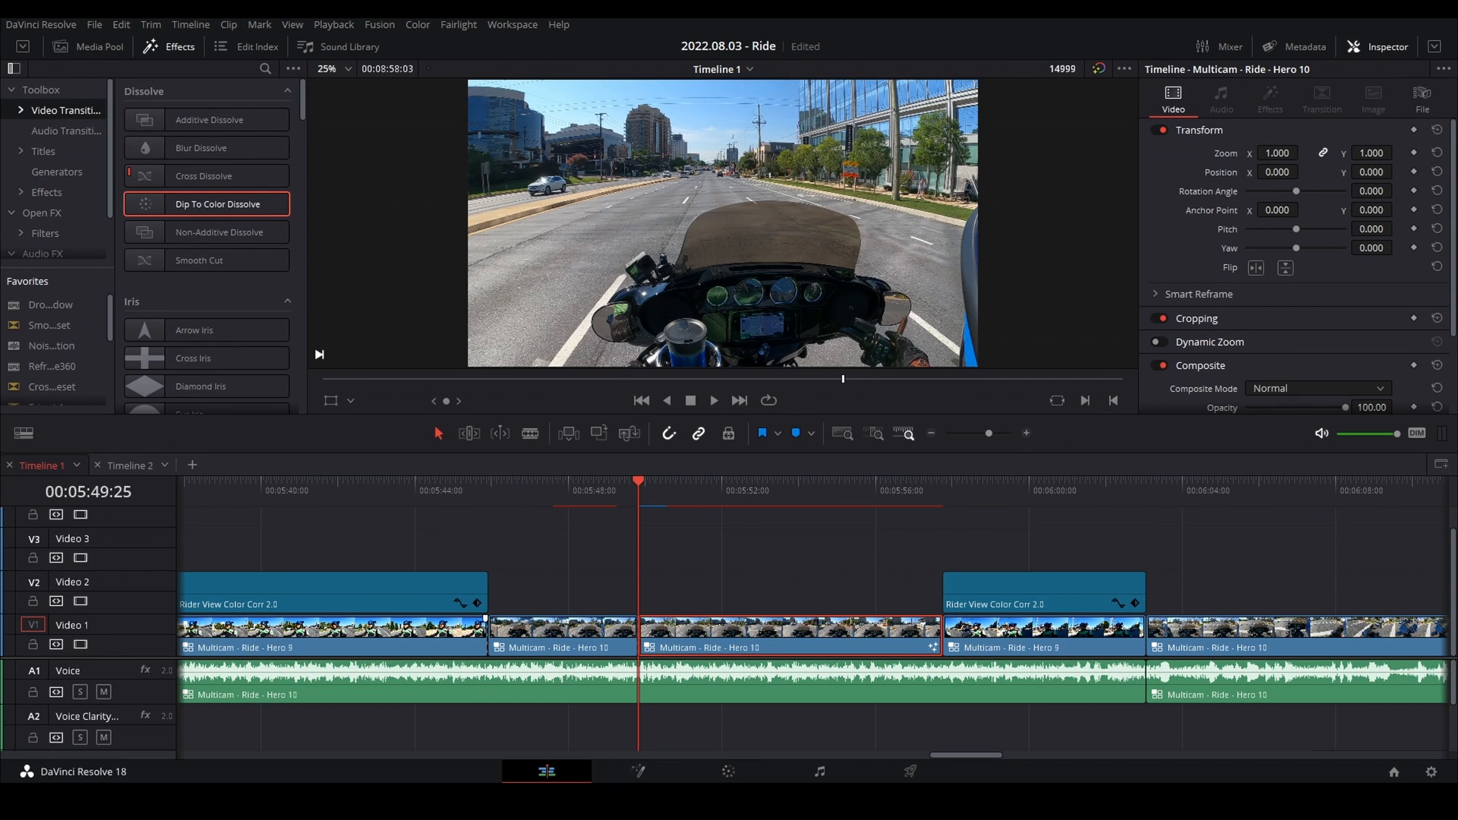
left_click(714, 400)
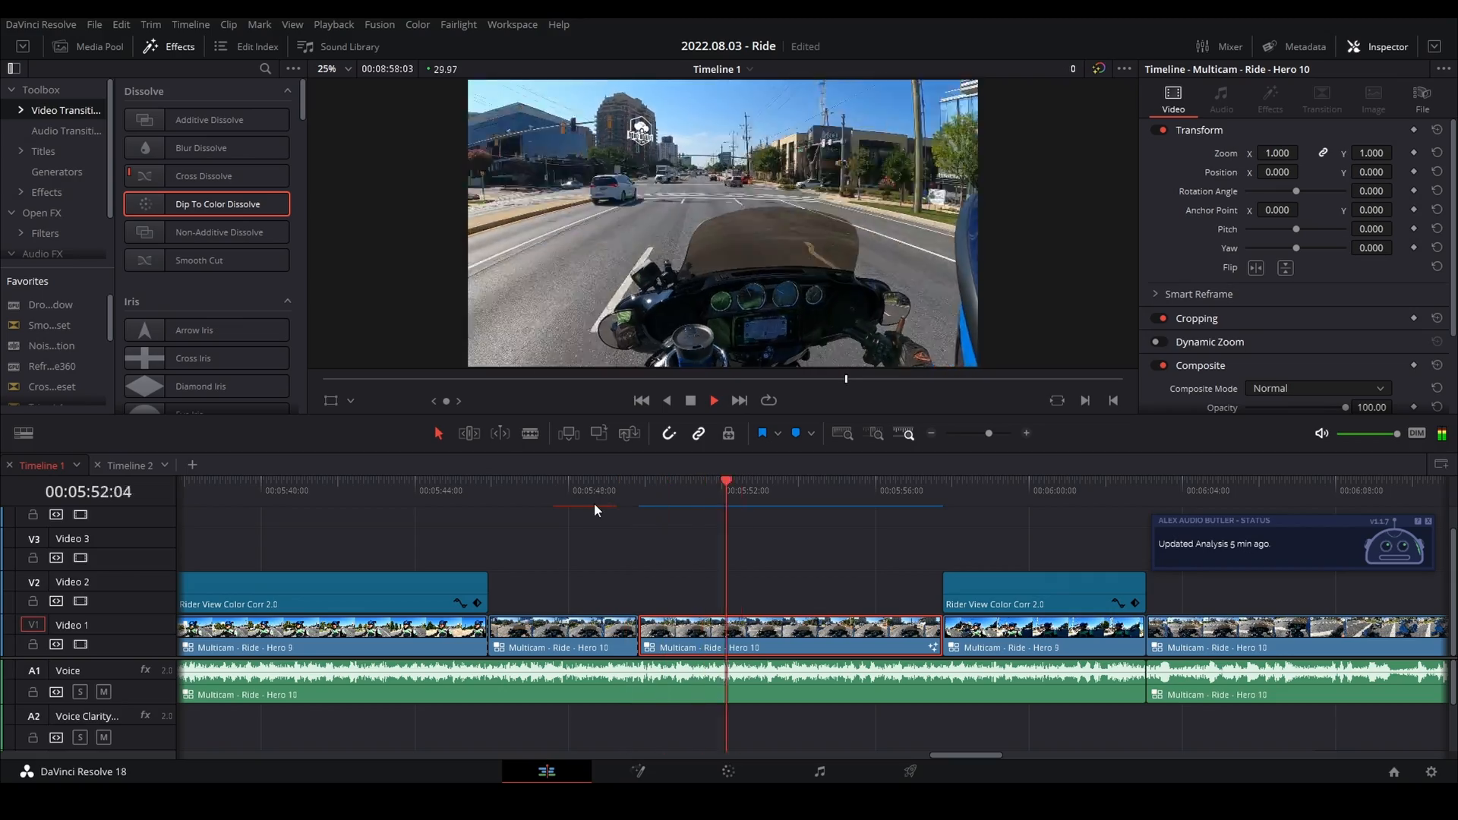